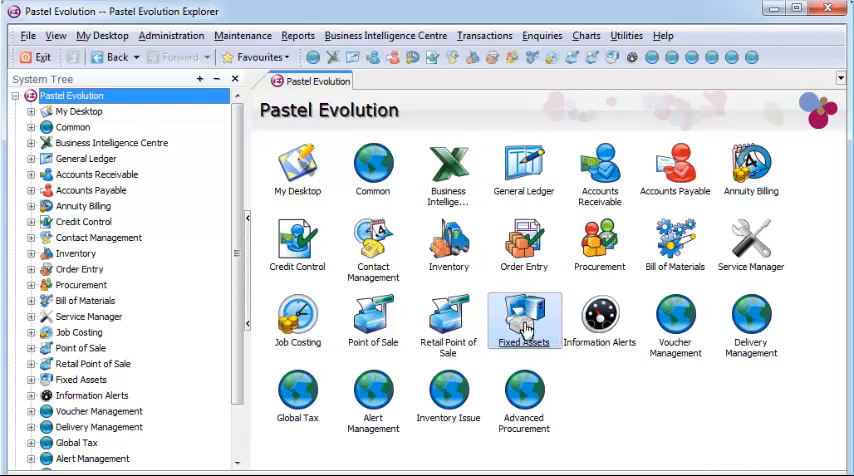
Step: Open the Fixed Assets module from the Explorer home page and show its Assets list
double_click(524, 320)
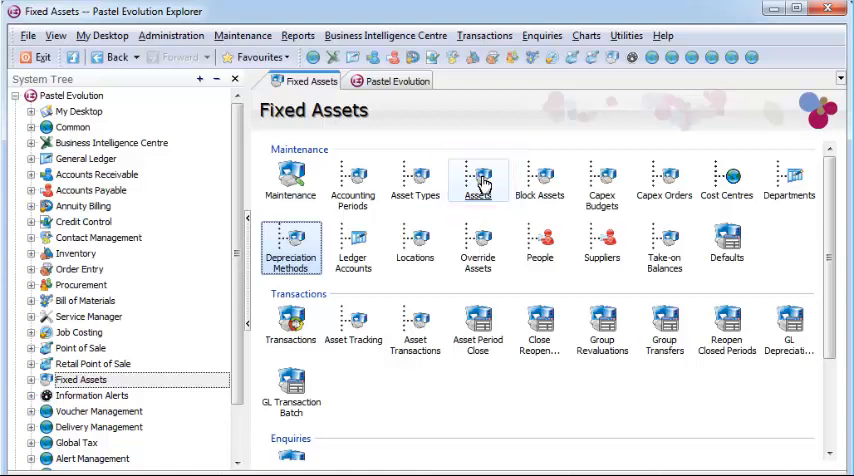
double_click(478, 180)
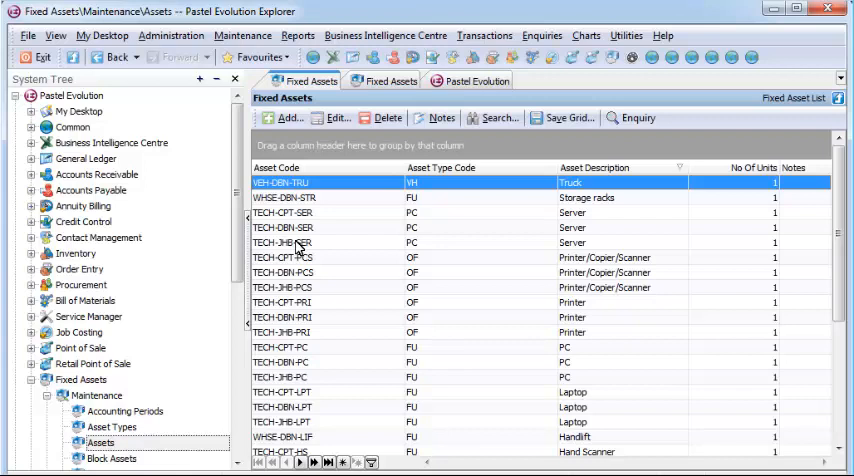
Step: Open the TECH-JHB-SER server asset in the Edit Asset dialog
double_click(295, 242)
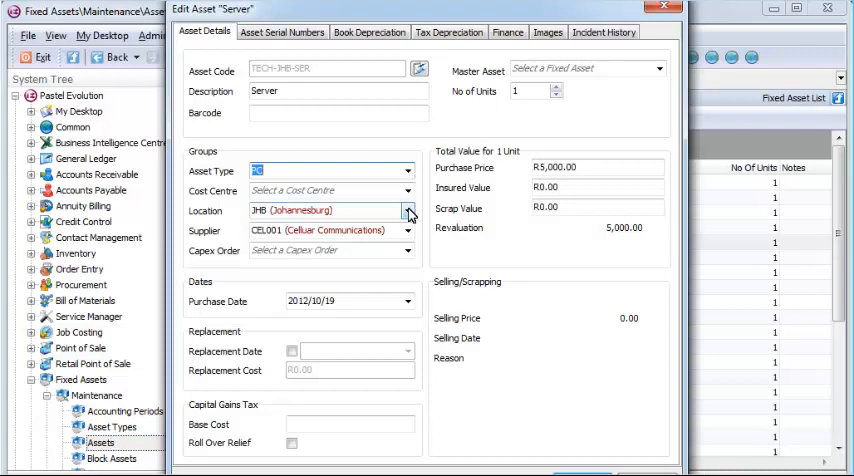
Step: Set the server's location to JHB and scrap value to 50.00, view its picture, then close it
click(408, 211)
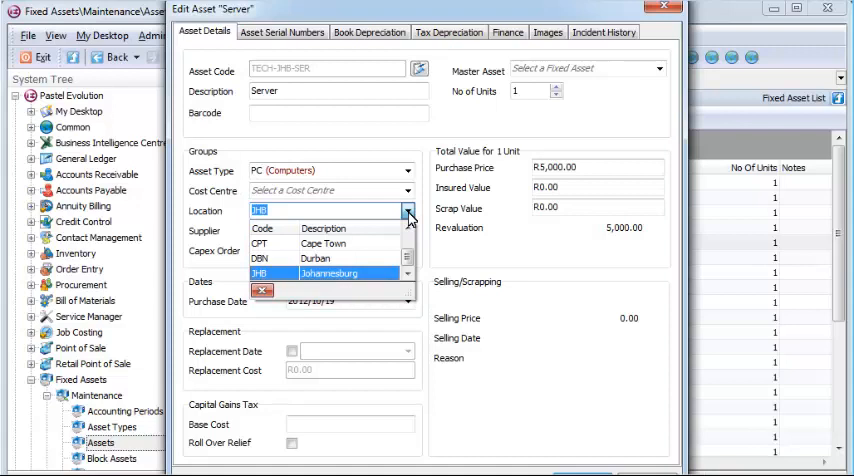
click(330, 273)
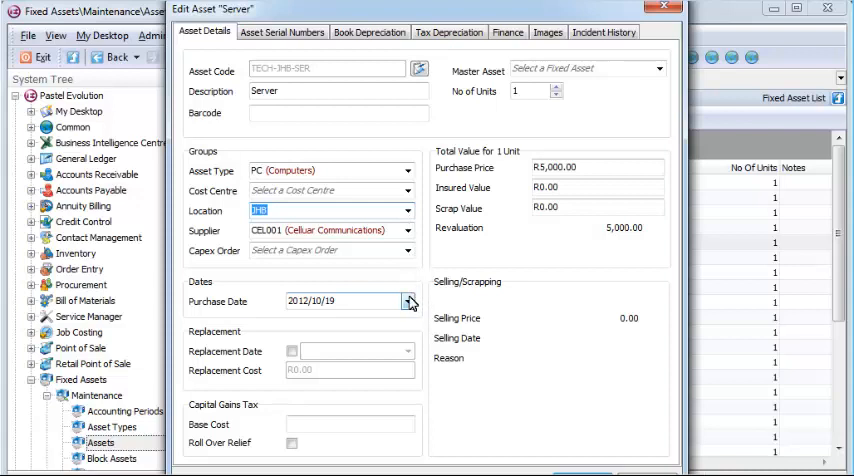
click(406, 301)
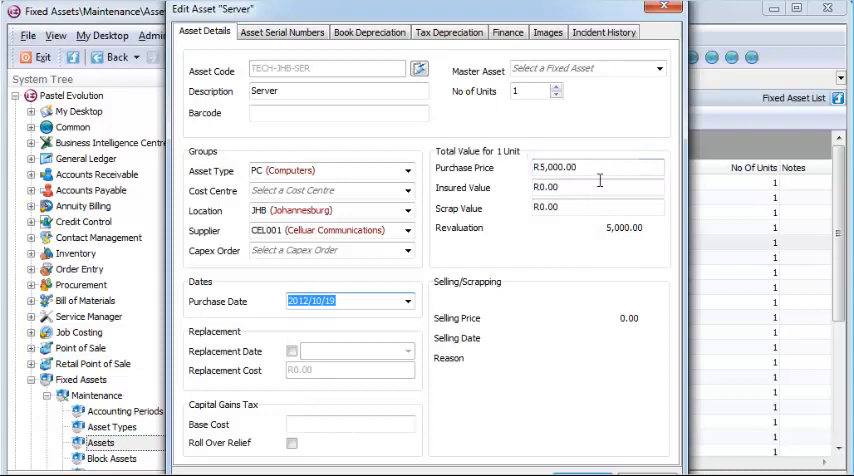
text(5000)
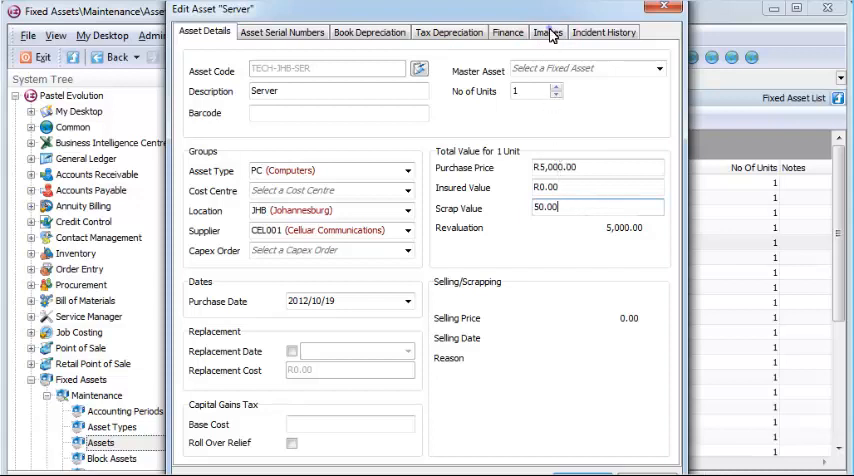
click(547, 32)
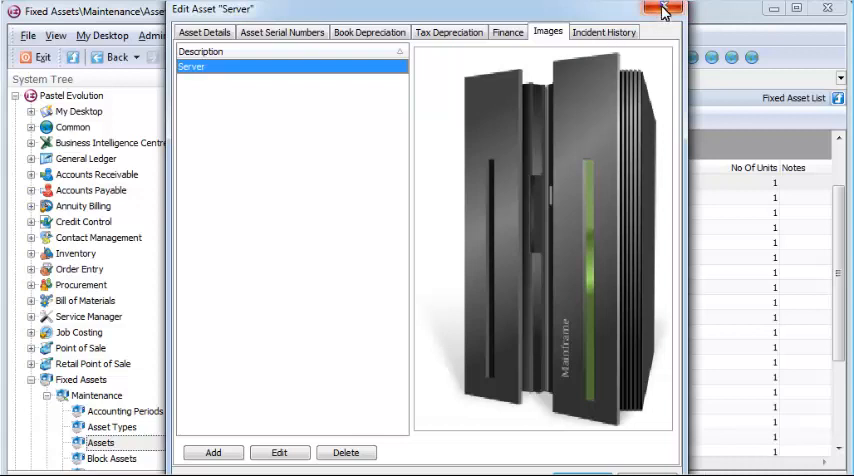
click(662, 10)
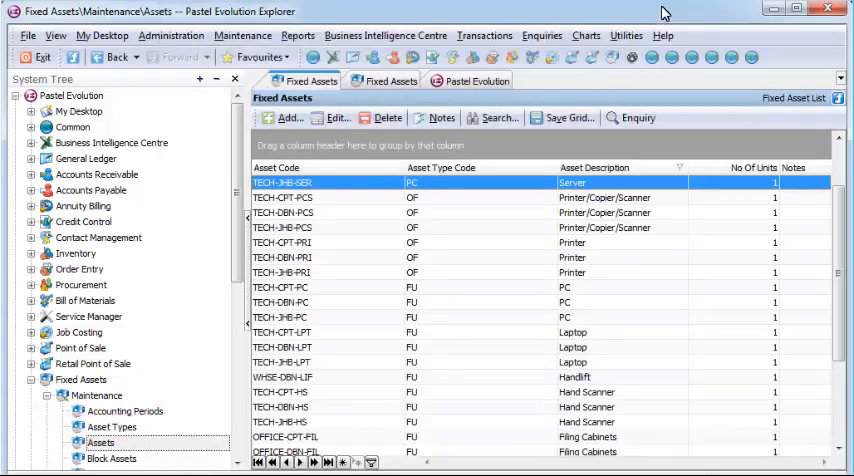
mouse_move(221, 147)
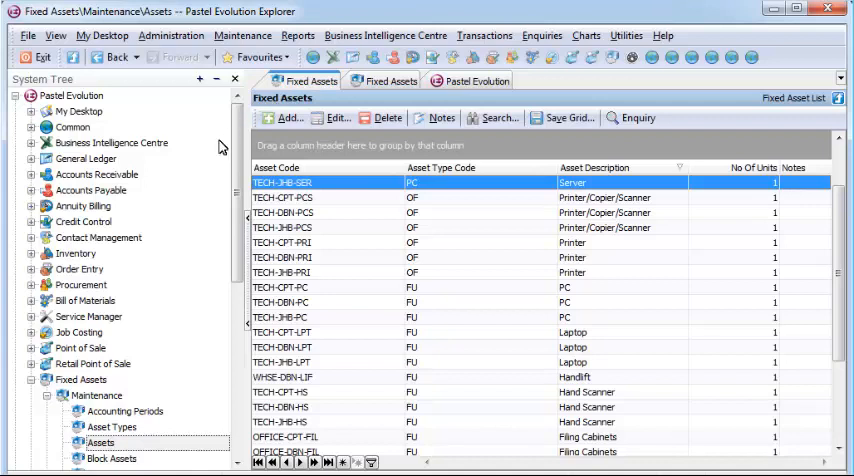
mouse_move(120, 377)
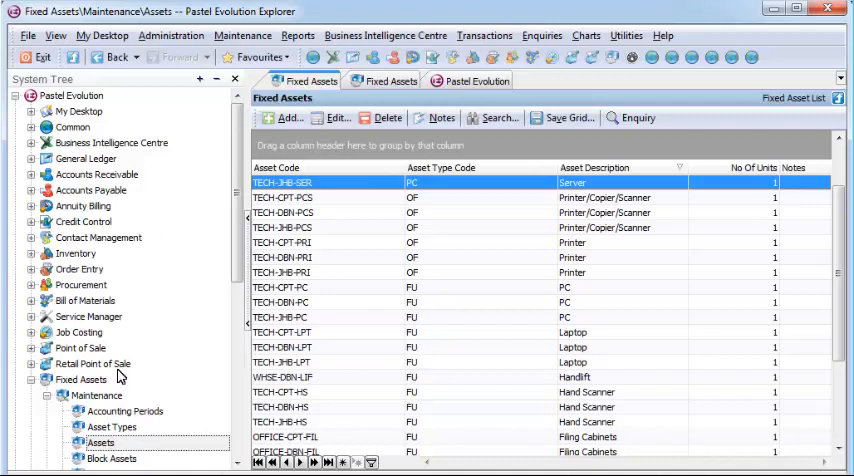
Step: Open Asset Types under Fixed Assets > Maintenance in the System Tree
click(111, 427)
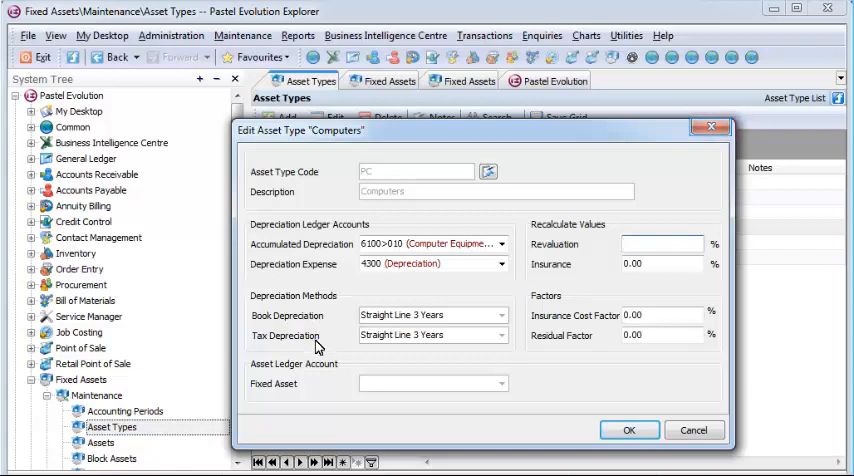
mouse_move(680, 237)
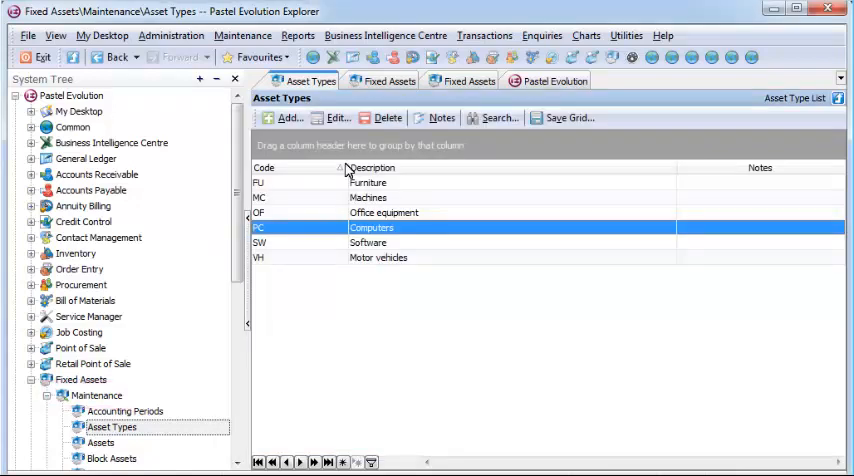
mouse_move(115, 322)
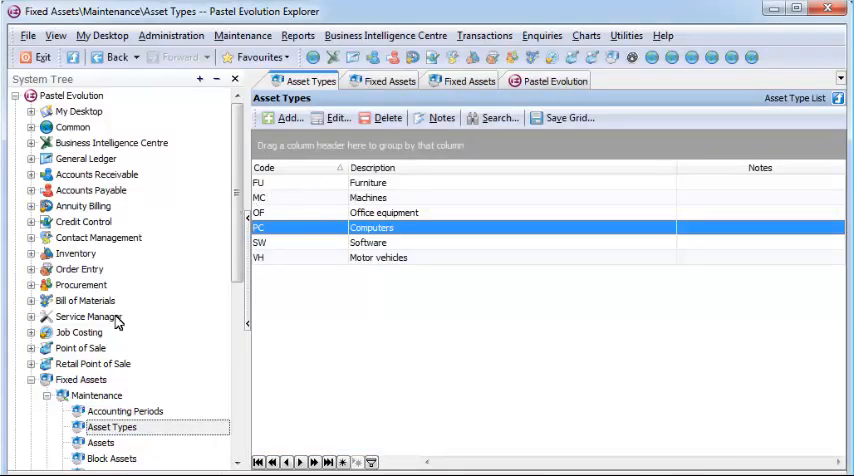
Step: Go to the Fixed Assets Maintenance overview and open the Depreciation Methods list
click(98, 396)
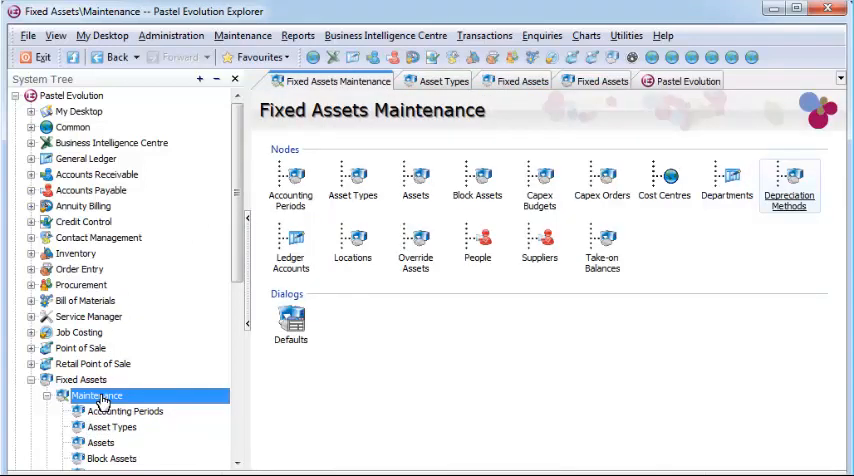
mouse_move(738, 292)
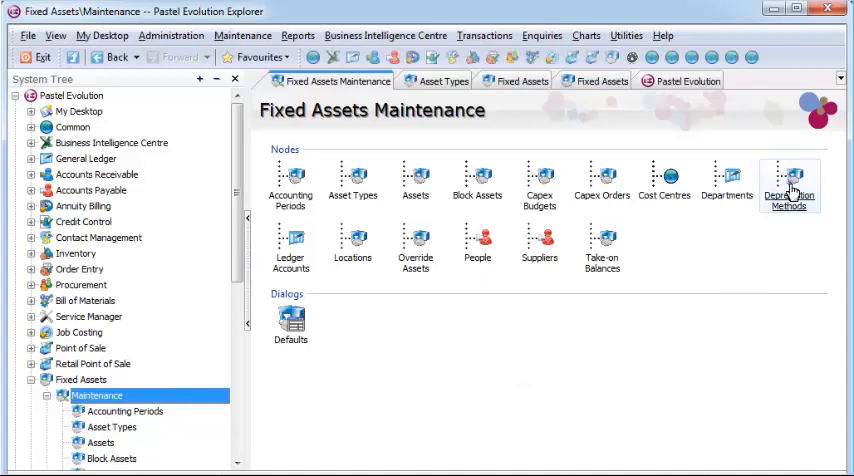
double_click(788, 185)
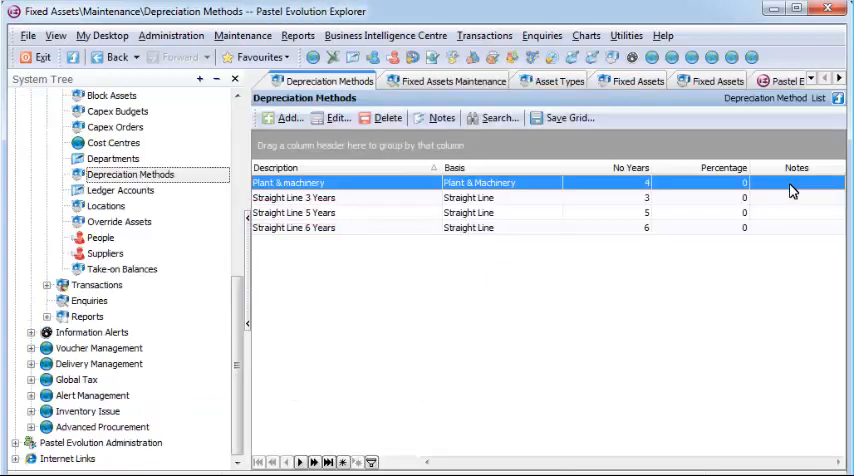
mouse_move(365, 206)
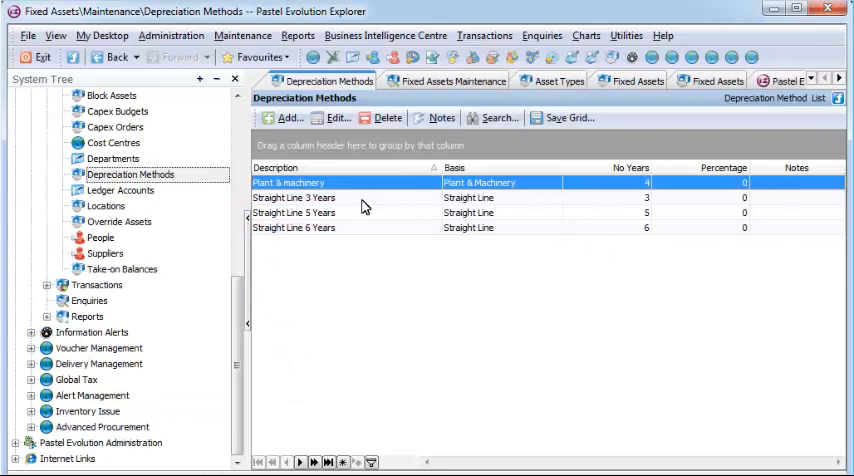
Step: View the Fixed Assets Transactions screen, then open Reports and select Depreciation Reports
double_click(293, 212)
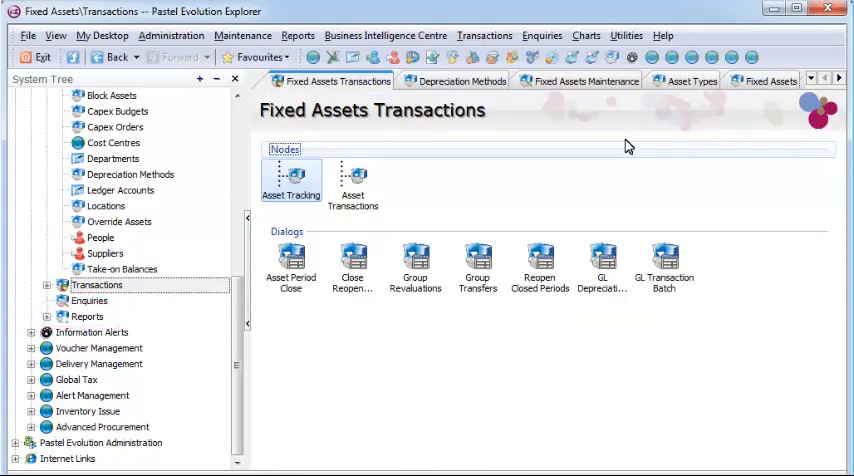
click(88, 316)
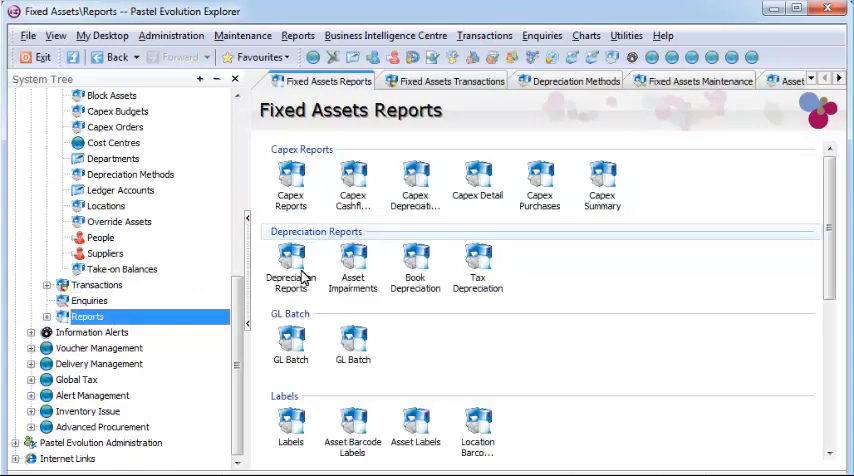
click(291, 265)
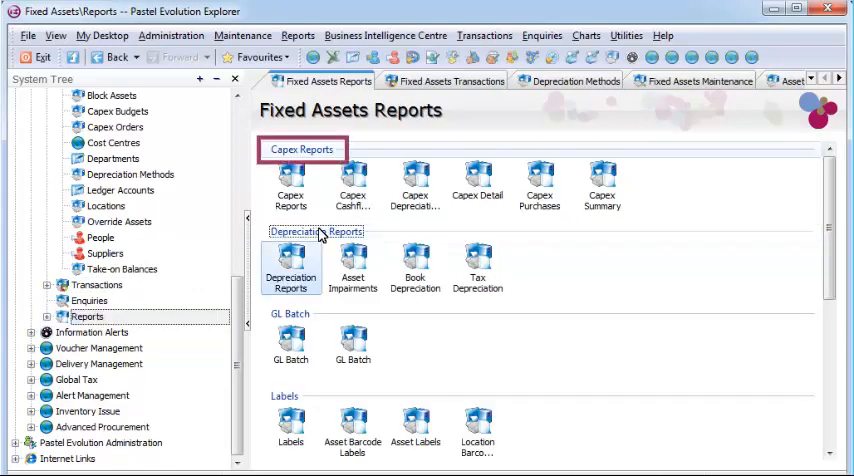